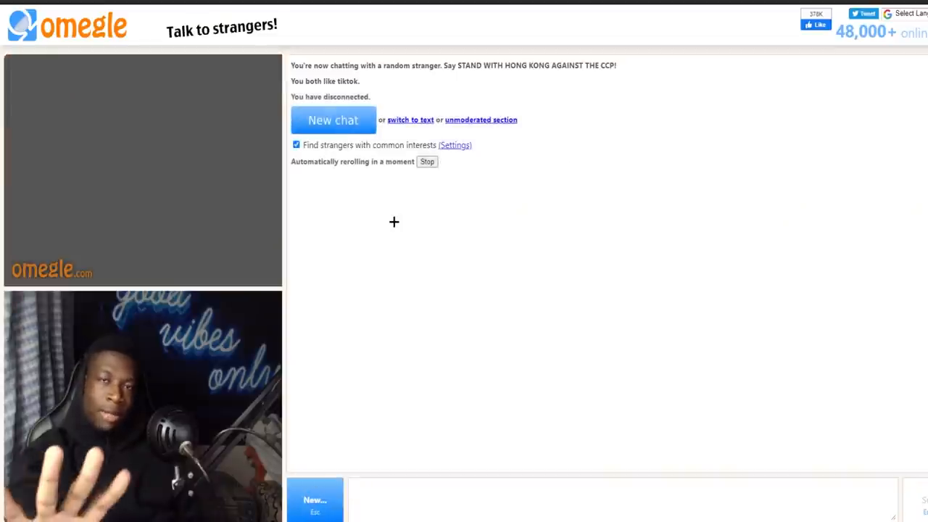
- Start a new chat to connect with another random stranger after the disconnect
click(333, 119)
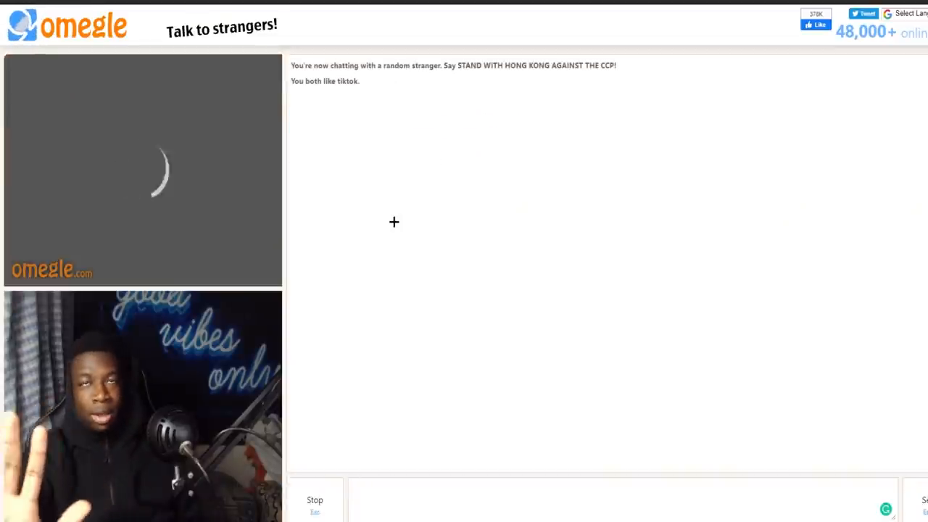